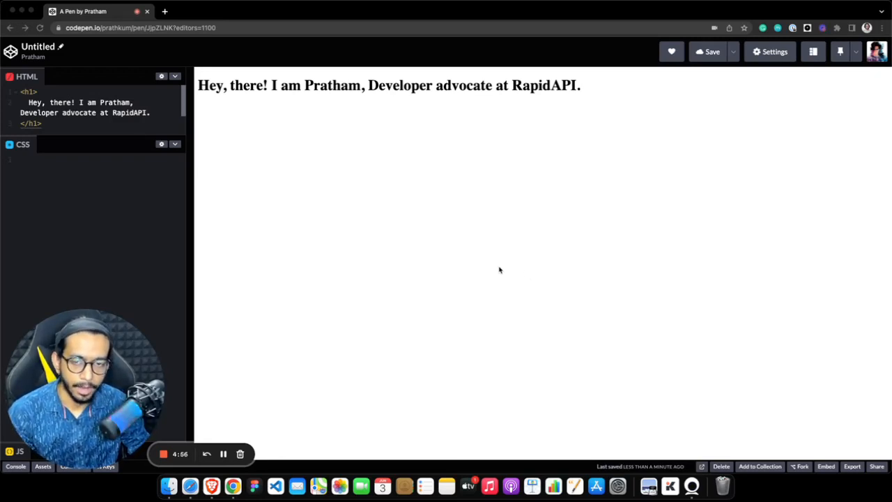
mouse_move(310, 322)
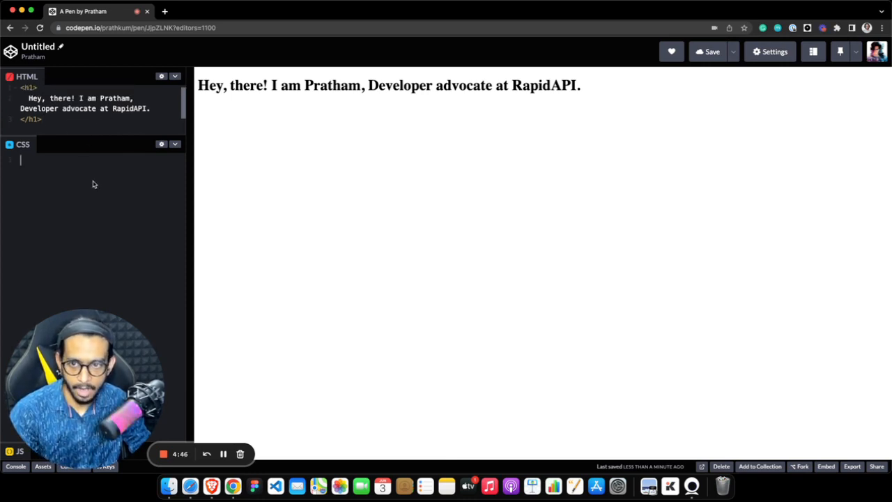
Write an h1 CSS rule with width 400px, a 2px solid black border and 20px padding.
text(h1 {)
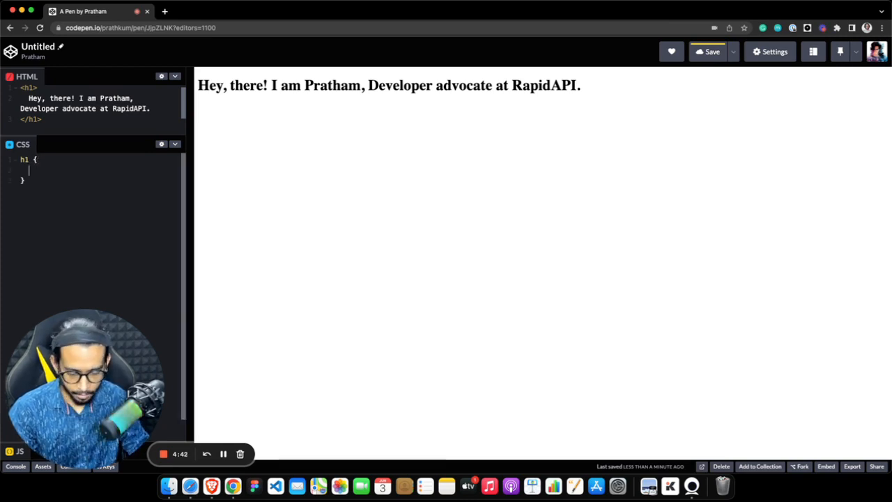
text(width:)
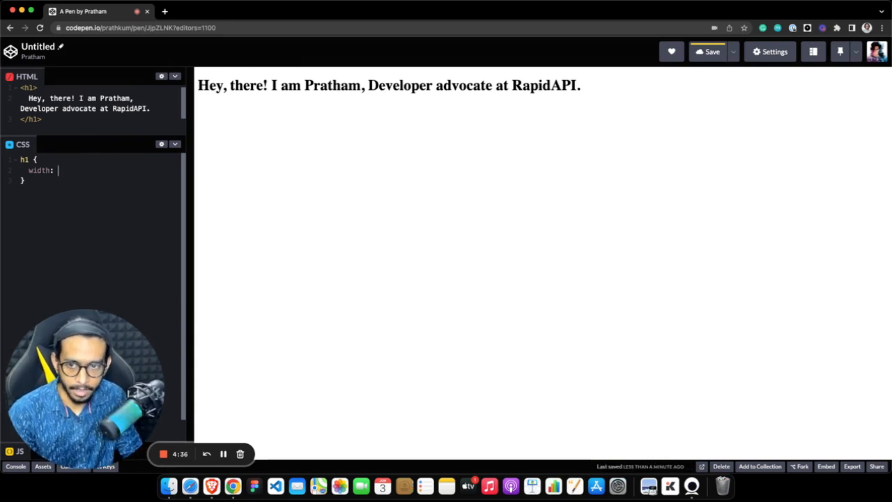
text(400px;)
text(b)
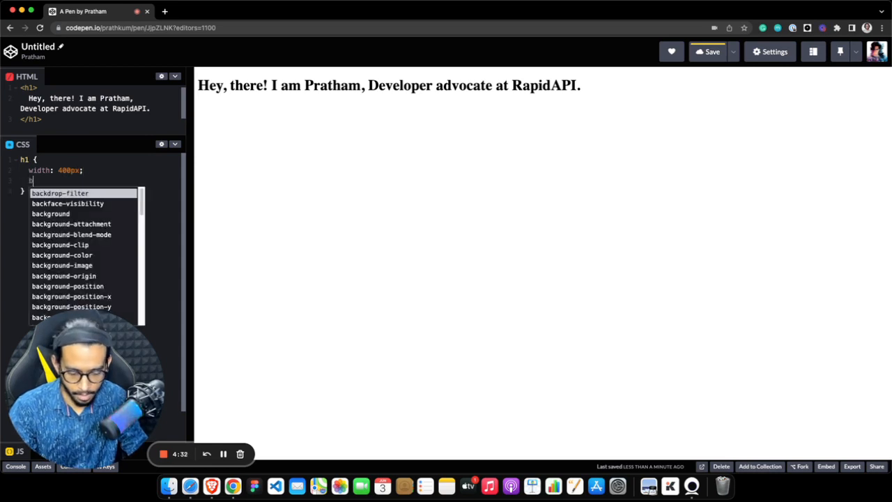
text(order:)
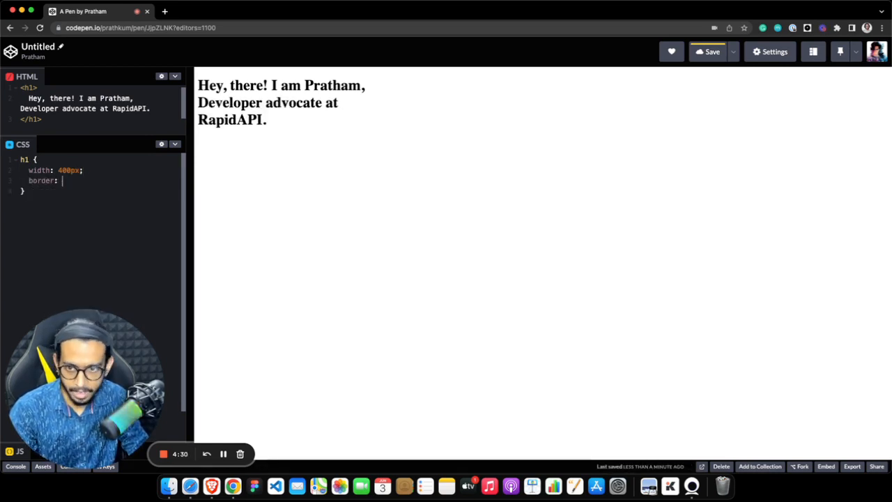
text(2px soli)
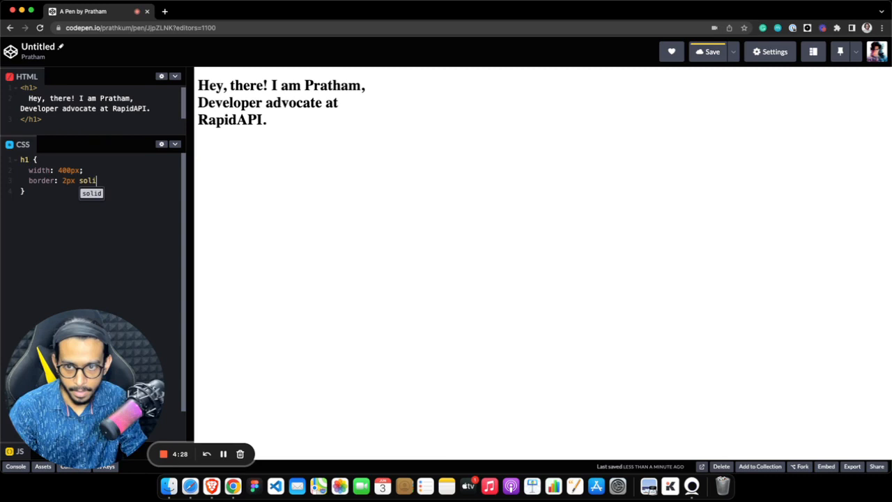
text(black)
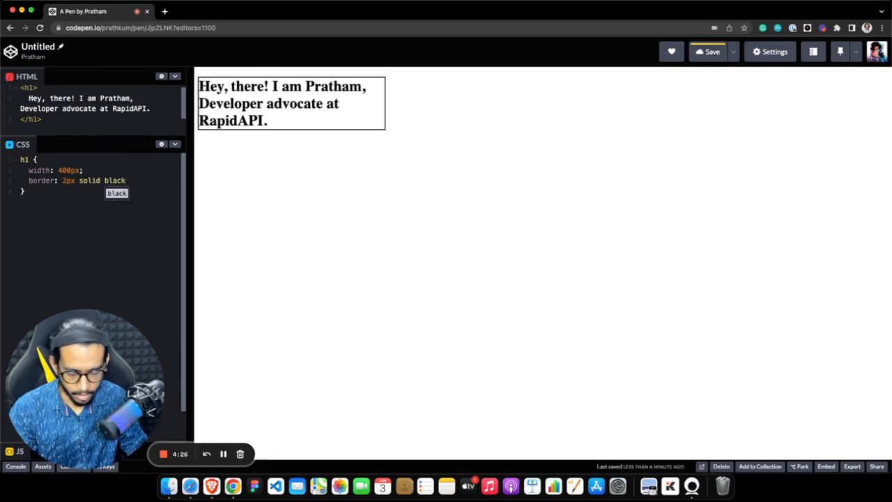
text(padding)
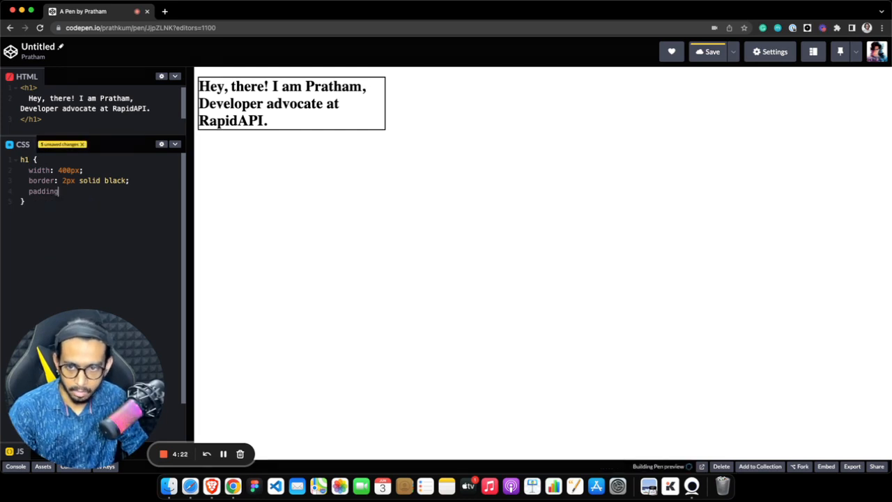
text(20px;)
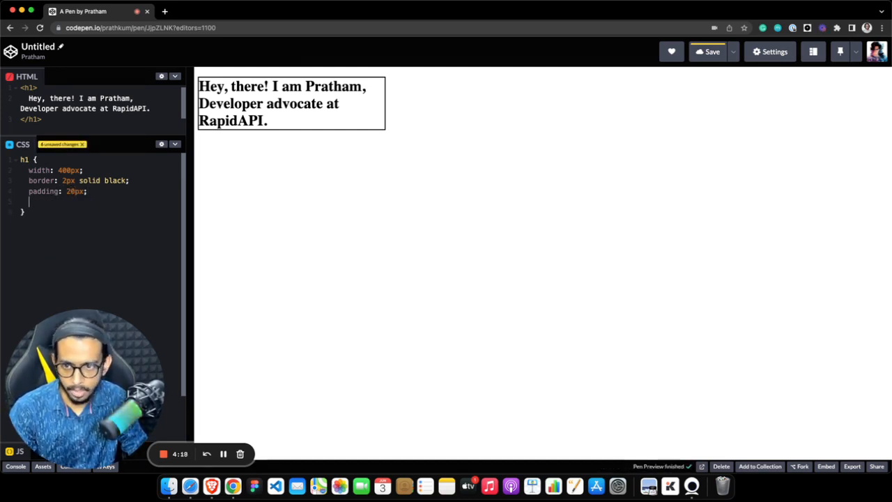
click(711, 51)
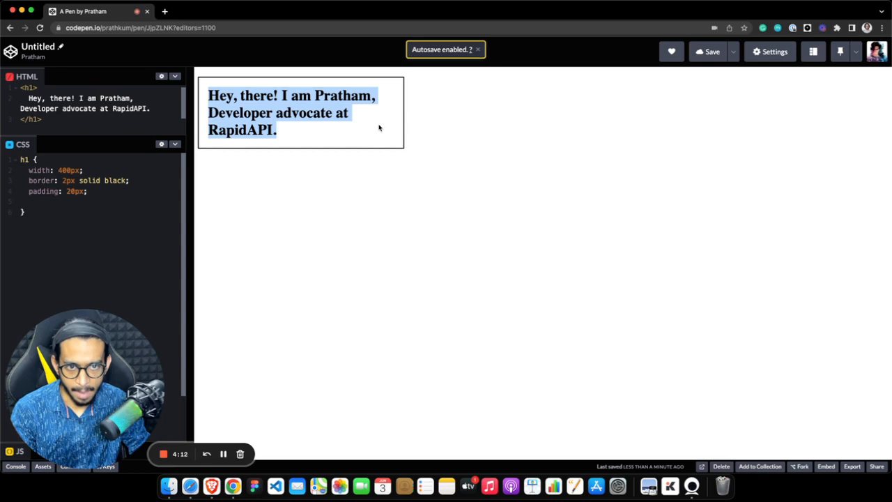
Add white-space: nowrap and overflow: hidden declarations to the h1 rule.
text(n)
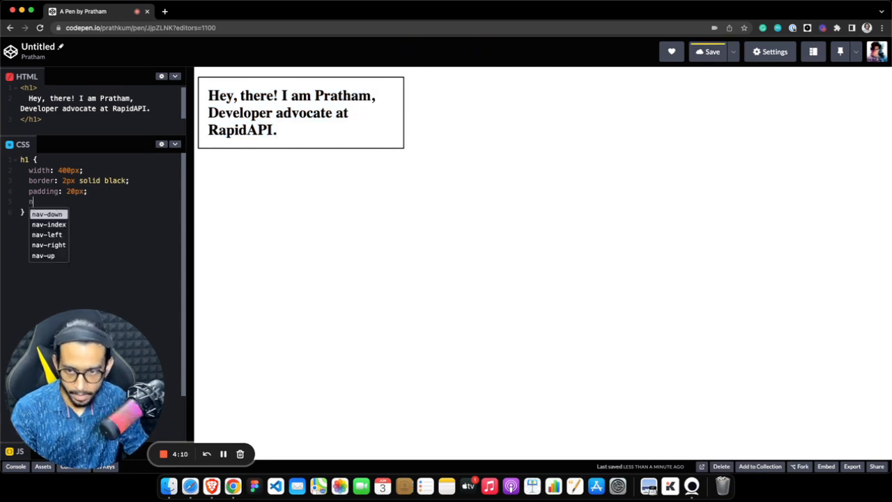
text(white-space:)
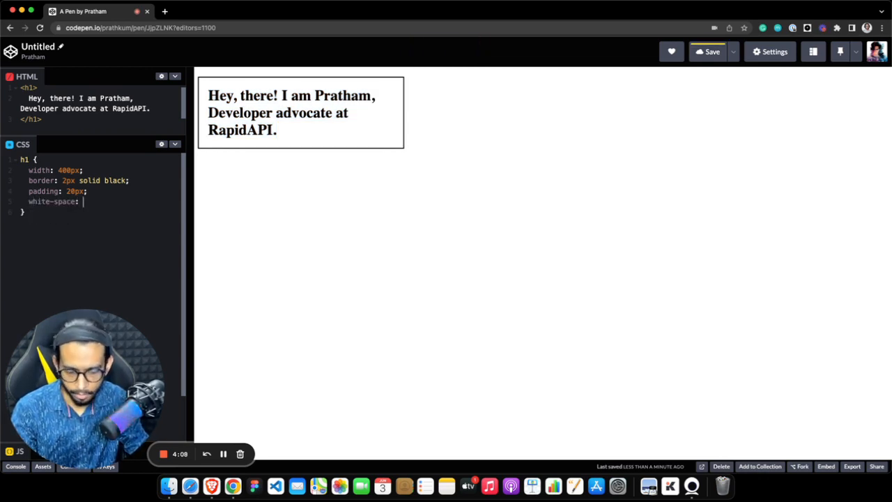
text(nowrap;)
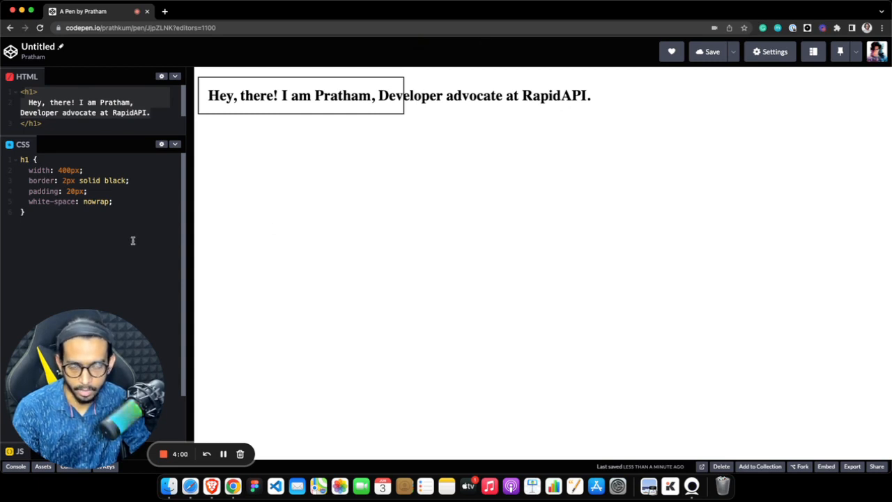
text(o)
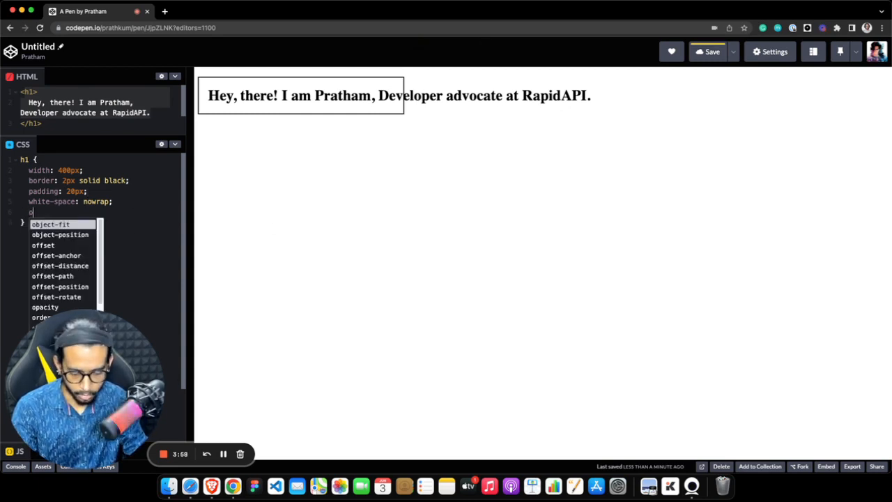
text(verflow:)
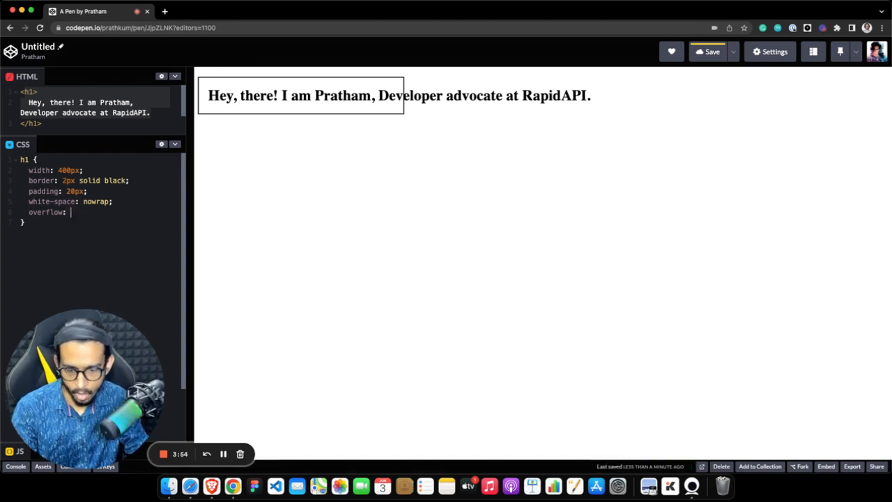
text(hidden;)
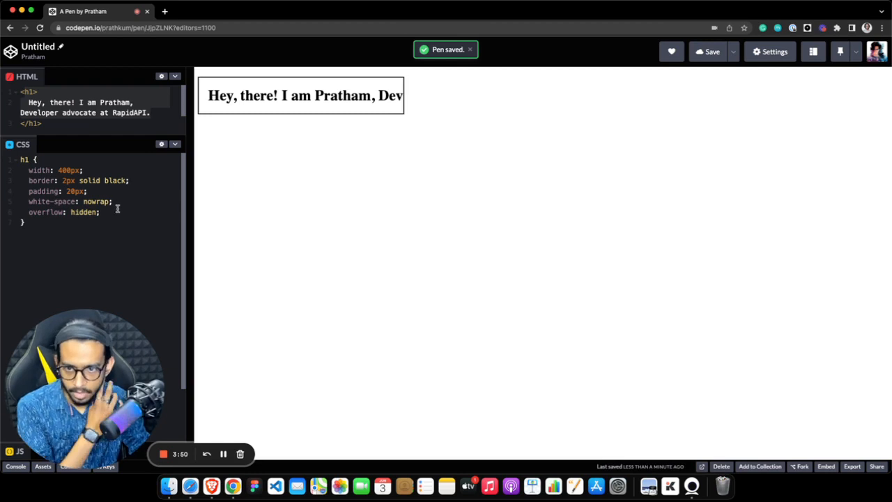
text(rez)
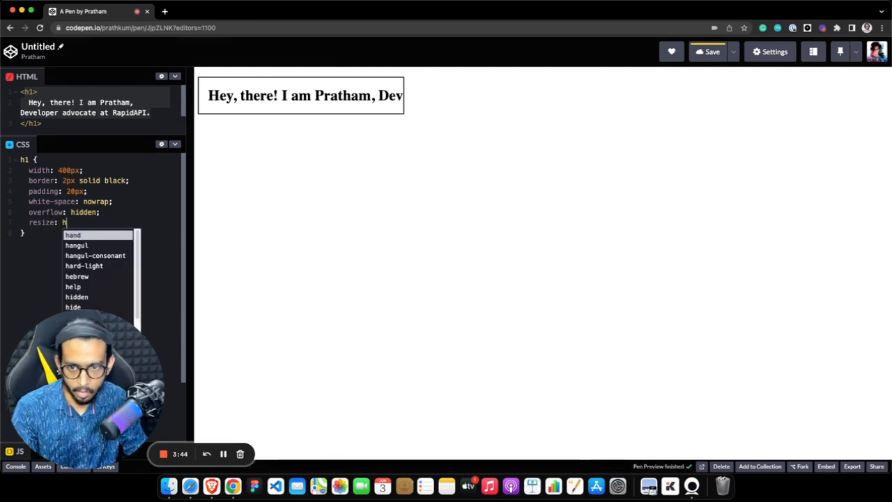
Give the h1 resize: horizontal and drag its preview handle wider to show more heading text.
text(orizontal)
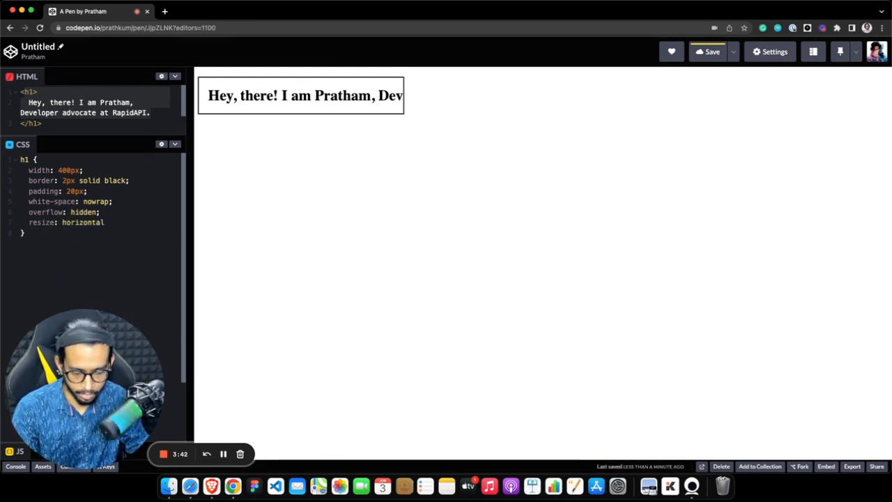
drag(402, 110, 545, 110)
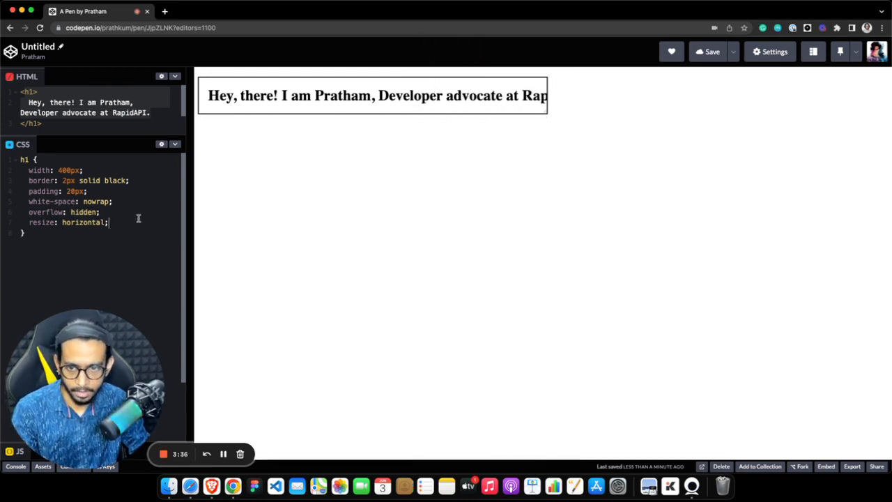
text(text-)
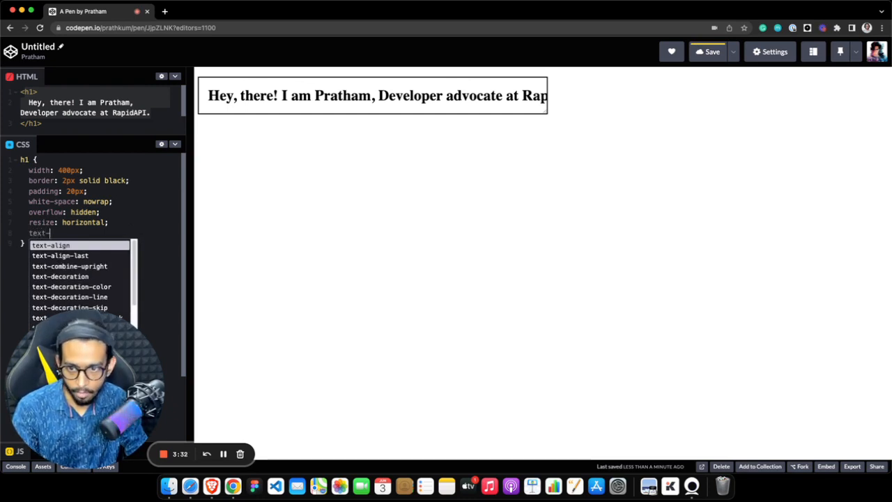
Add text-overflow: ellipsis to the h1, then drag the box narrower so it truncates after Developer.
text(overflow)
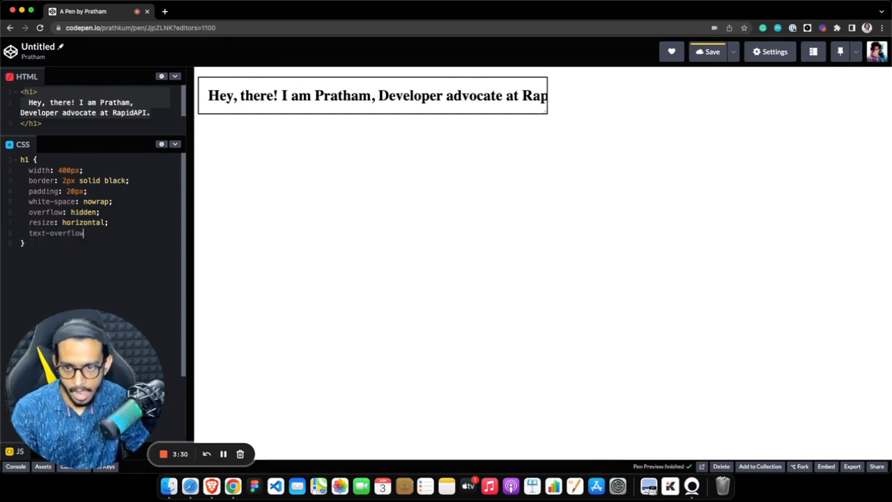
text(ell)
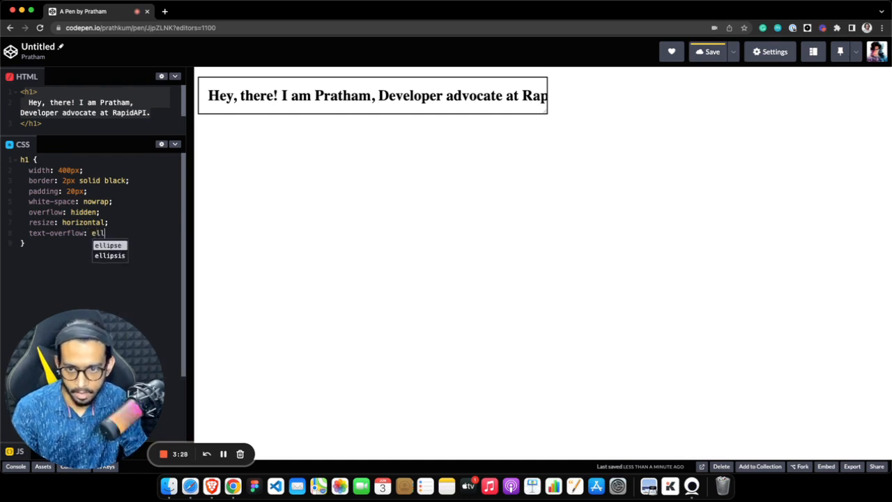
text(ipsis;)
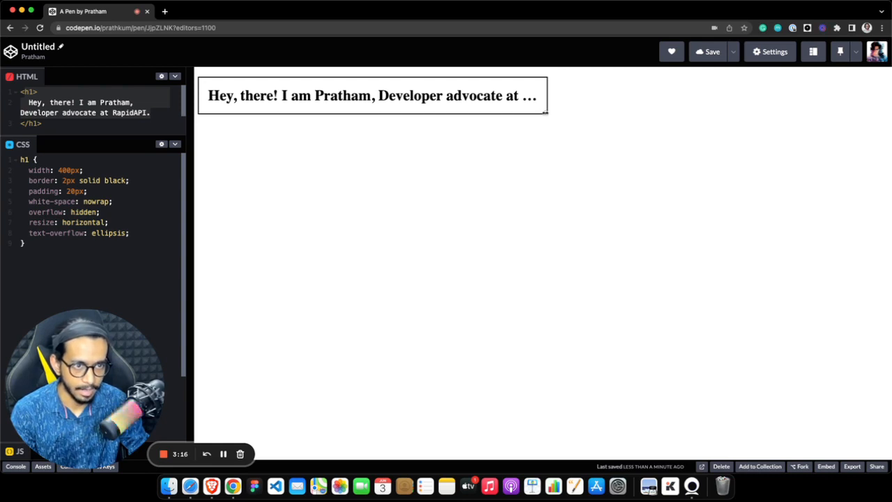
drag(545, 113, 465, 113)
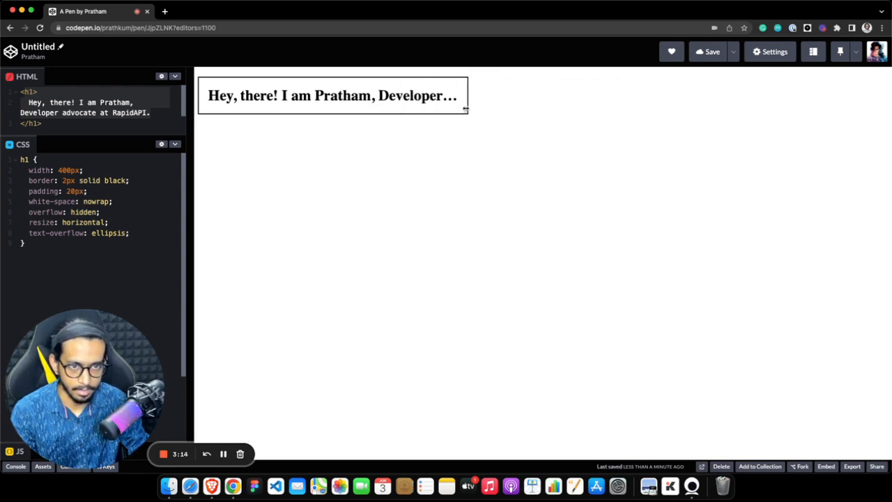